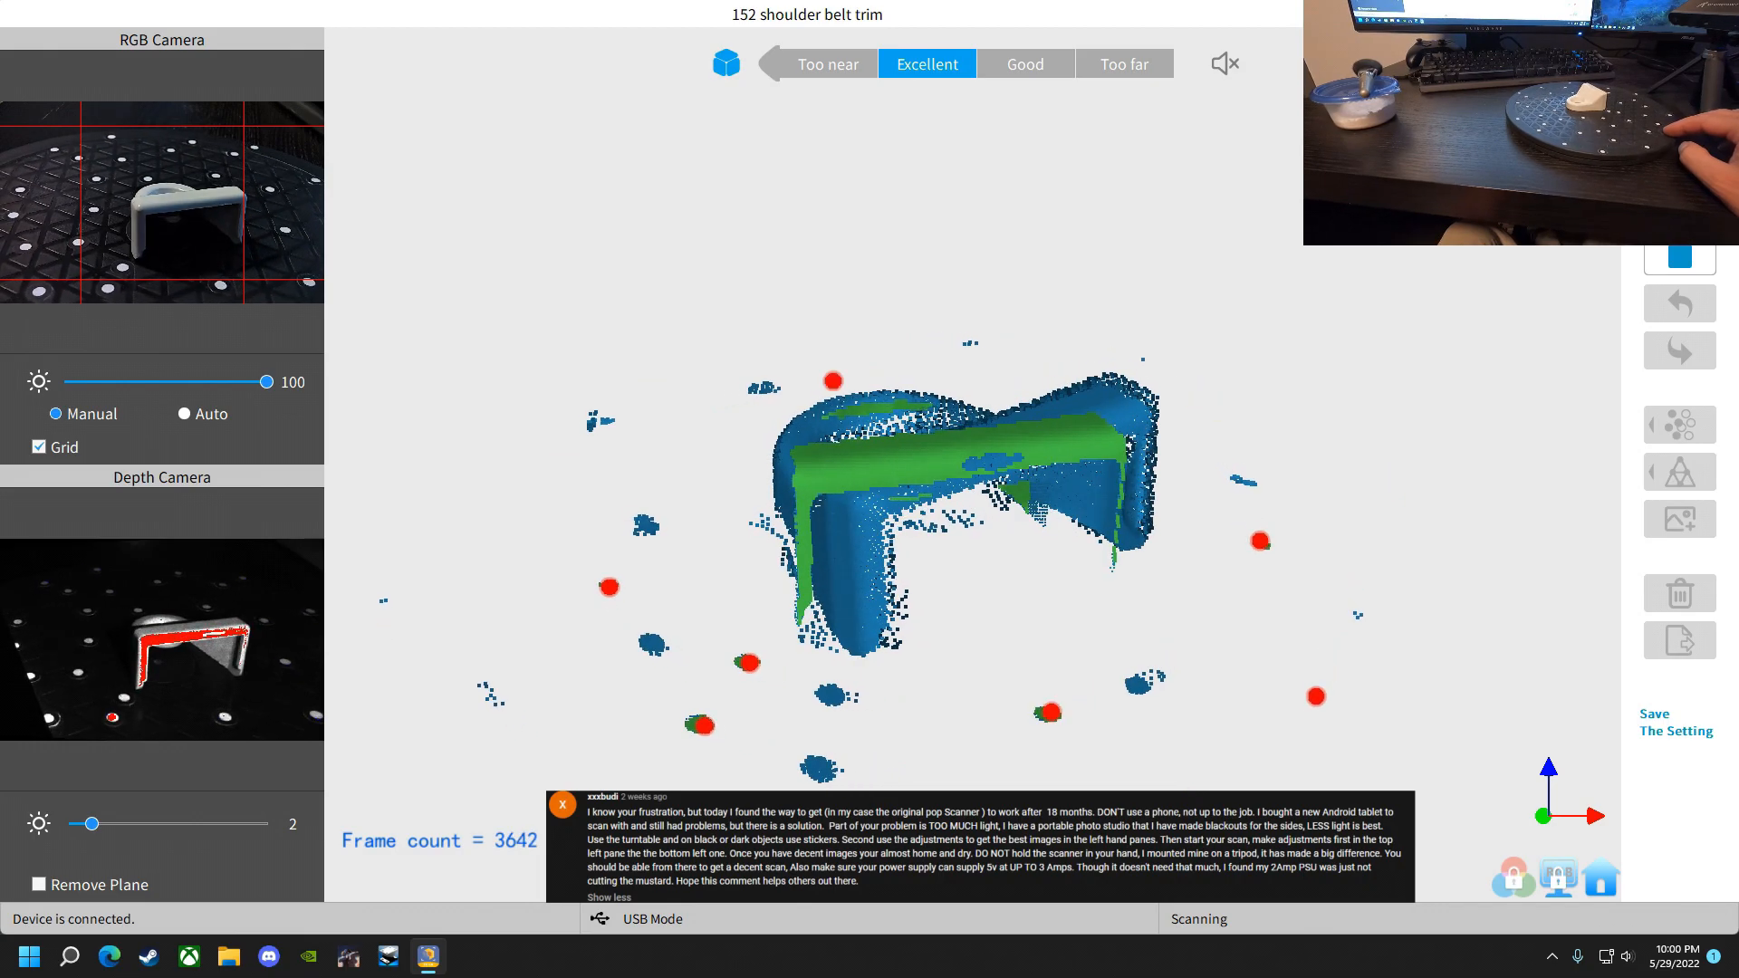
# - Load Mesh_from_ 152 sbt3.ply as fixed and 152 sbt2.ply as float, merging by feature
pyautogui.click(562, 803)
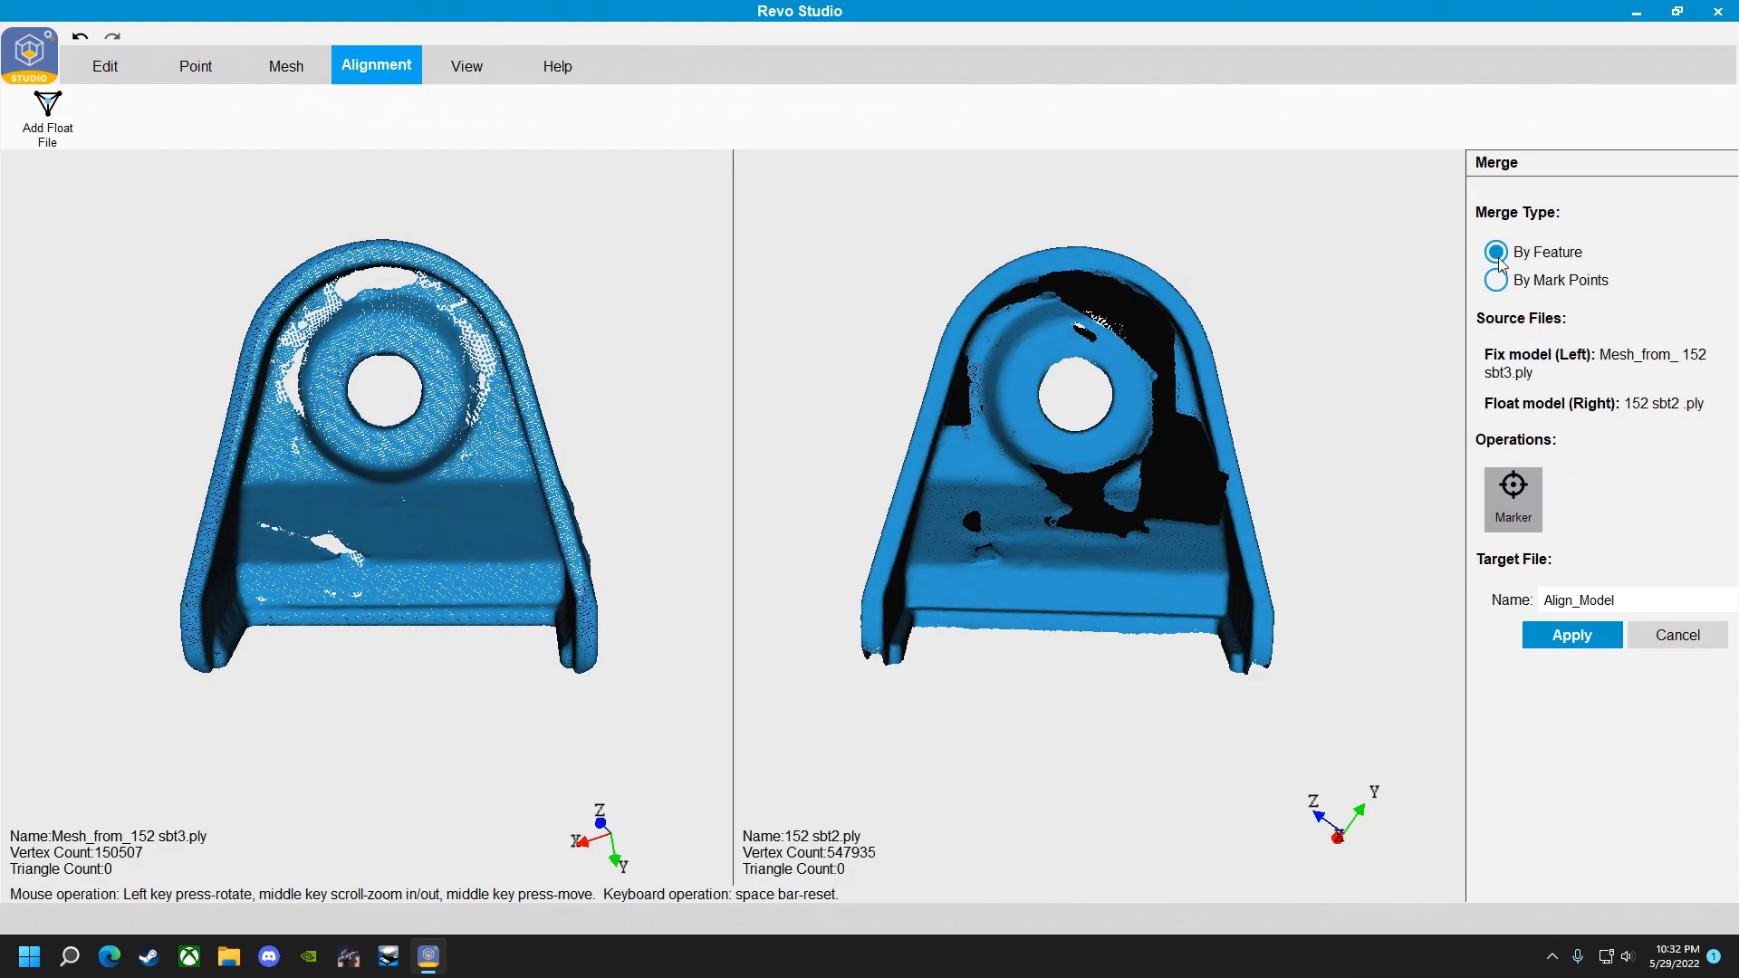
# - Name the merged mesh '152 sbt23' and apply the feature merge of both scans
pyautogui.click(1620, 599)
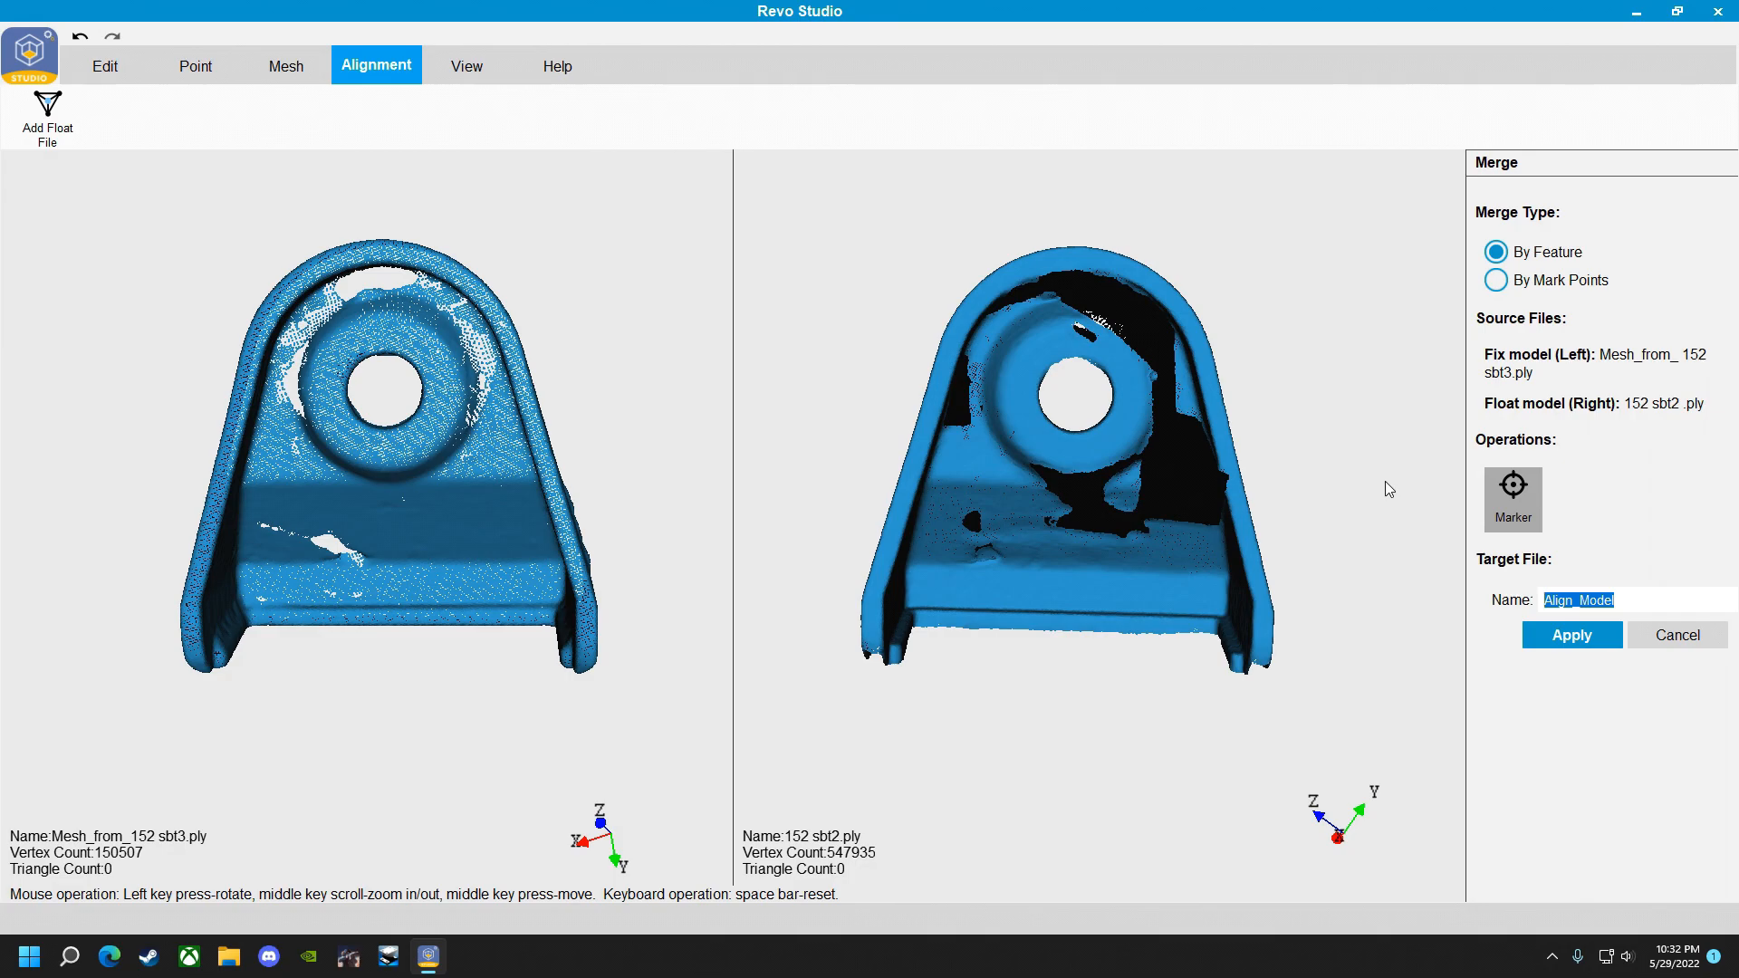
pyautogui.write('152 sb')
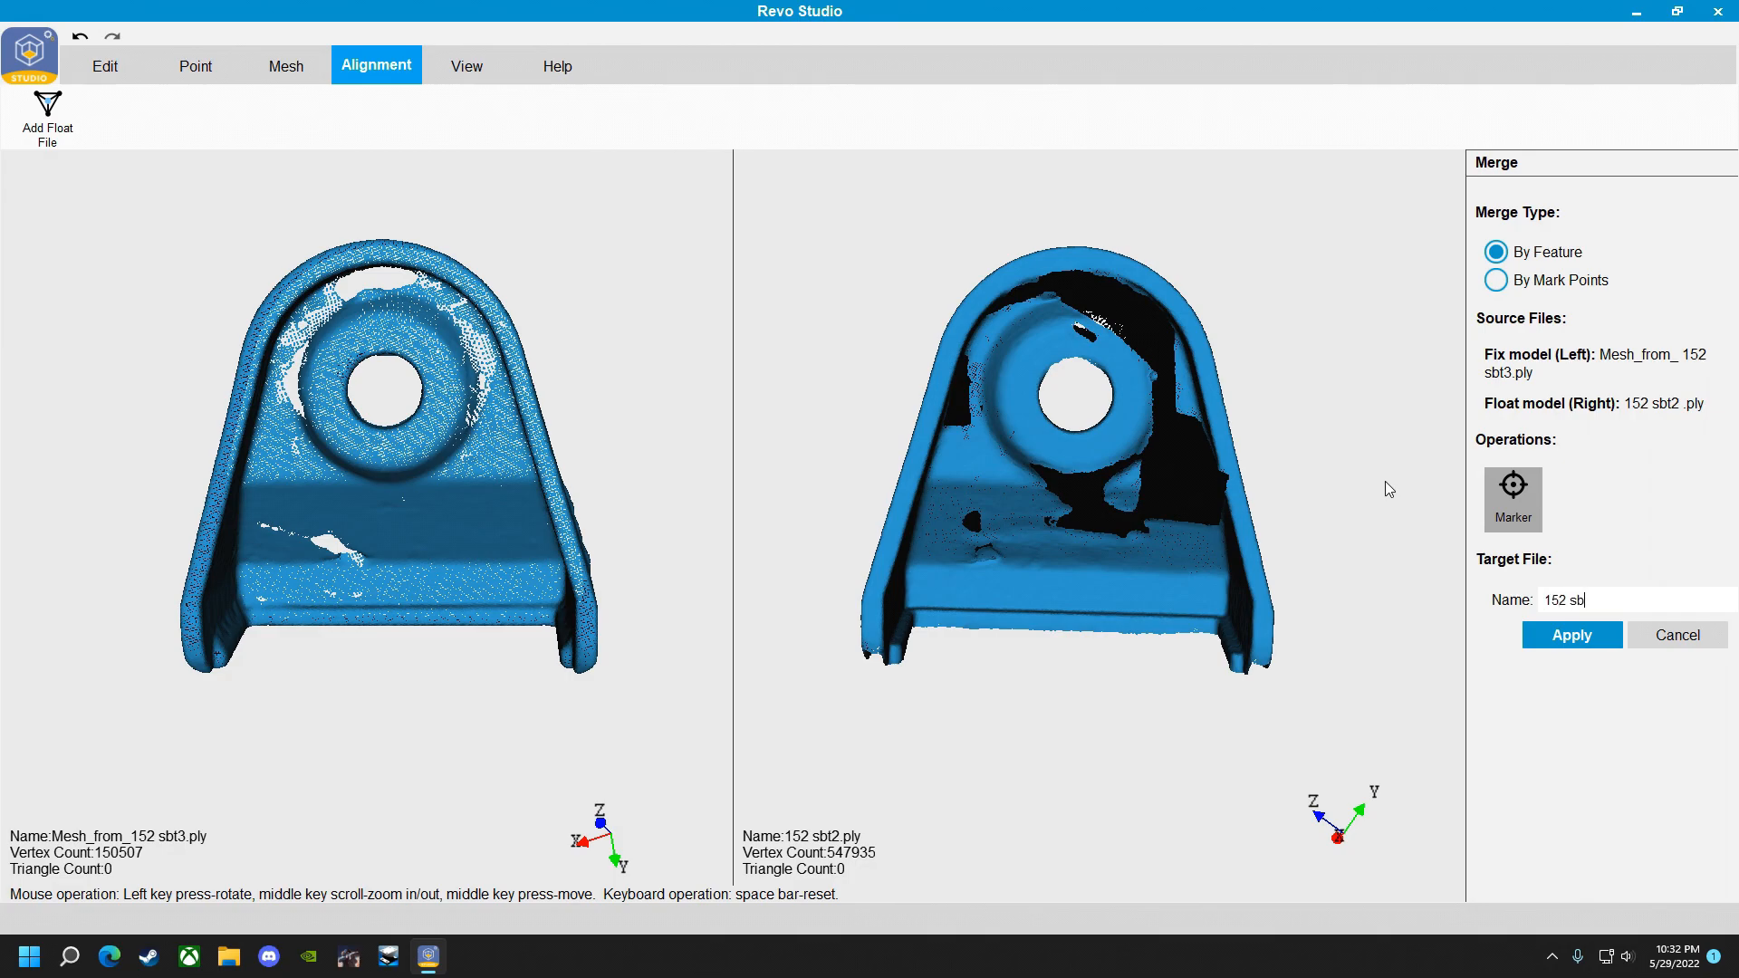
pyautogui.write('t2')
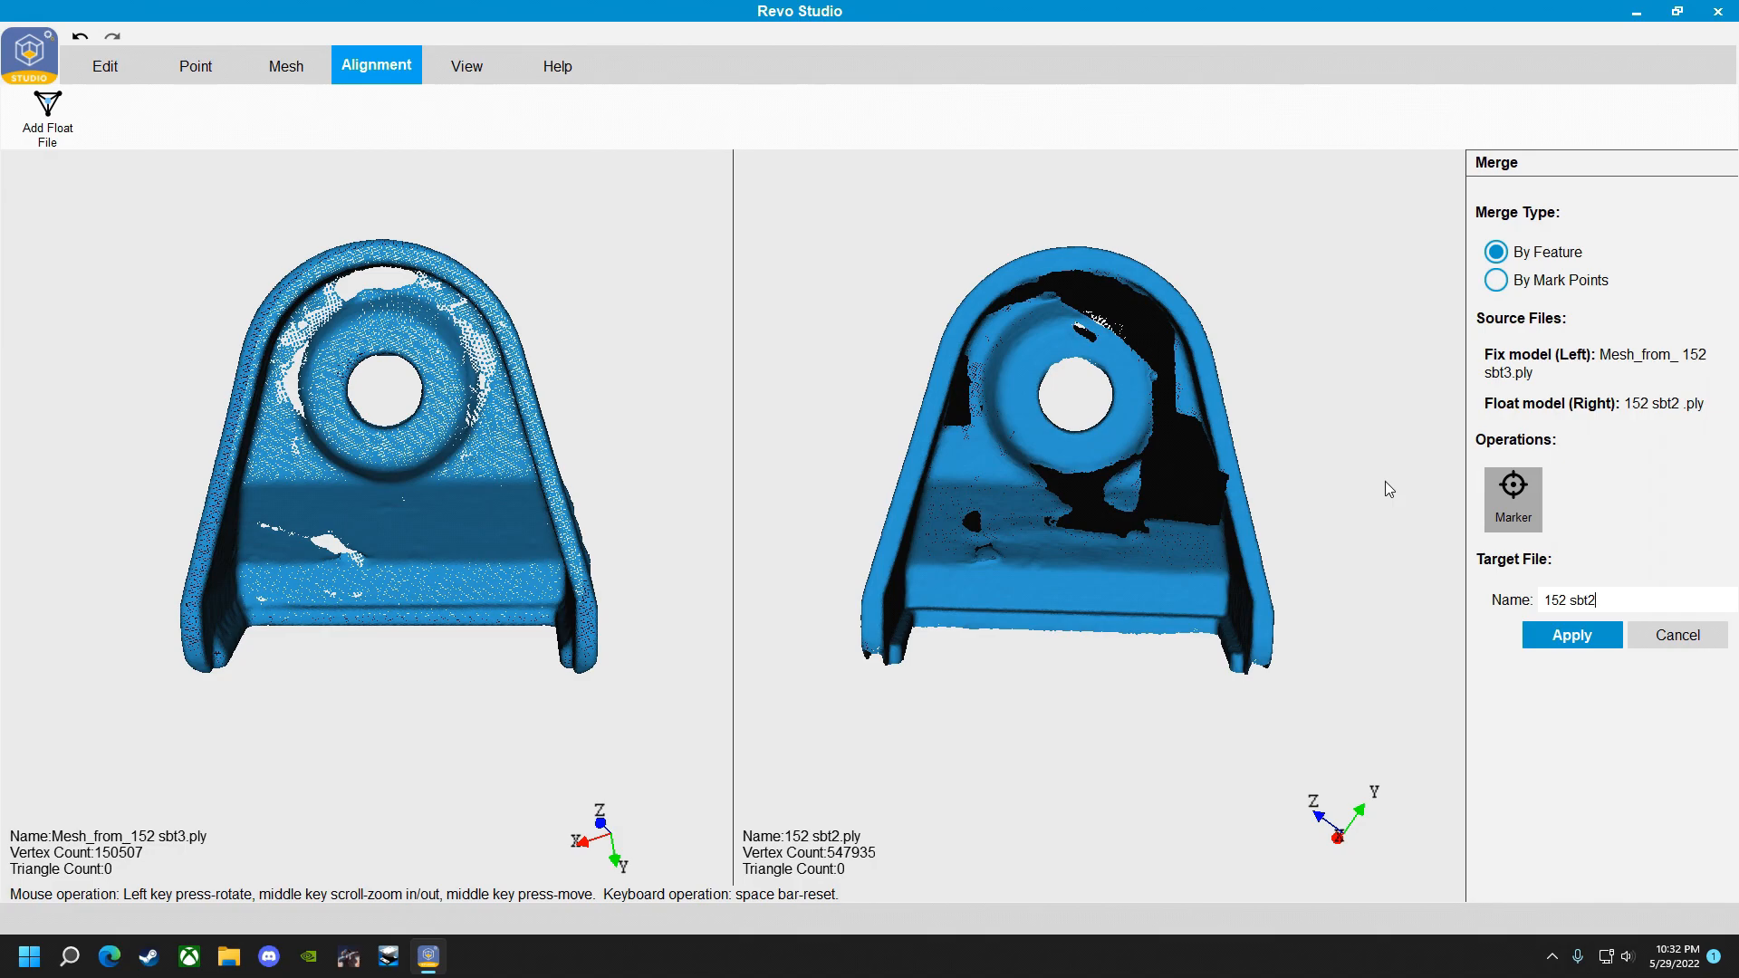
pyautogui.write('3')
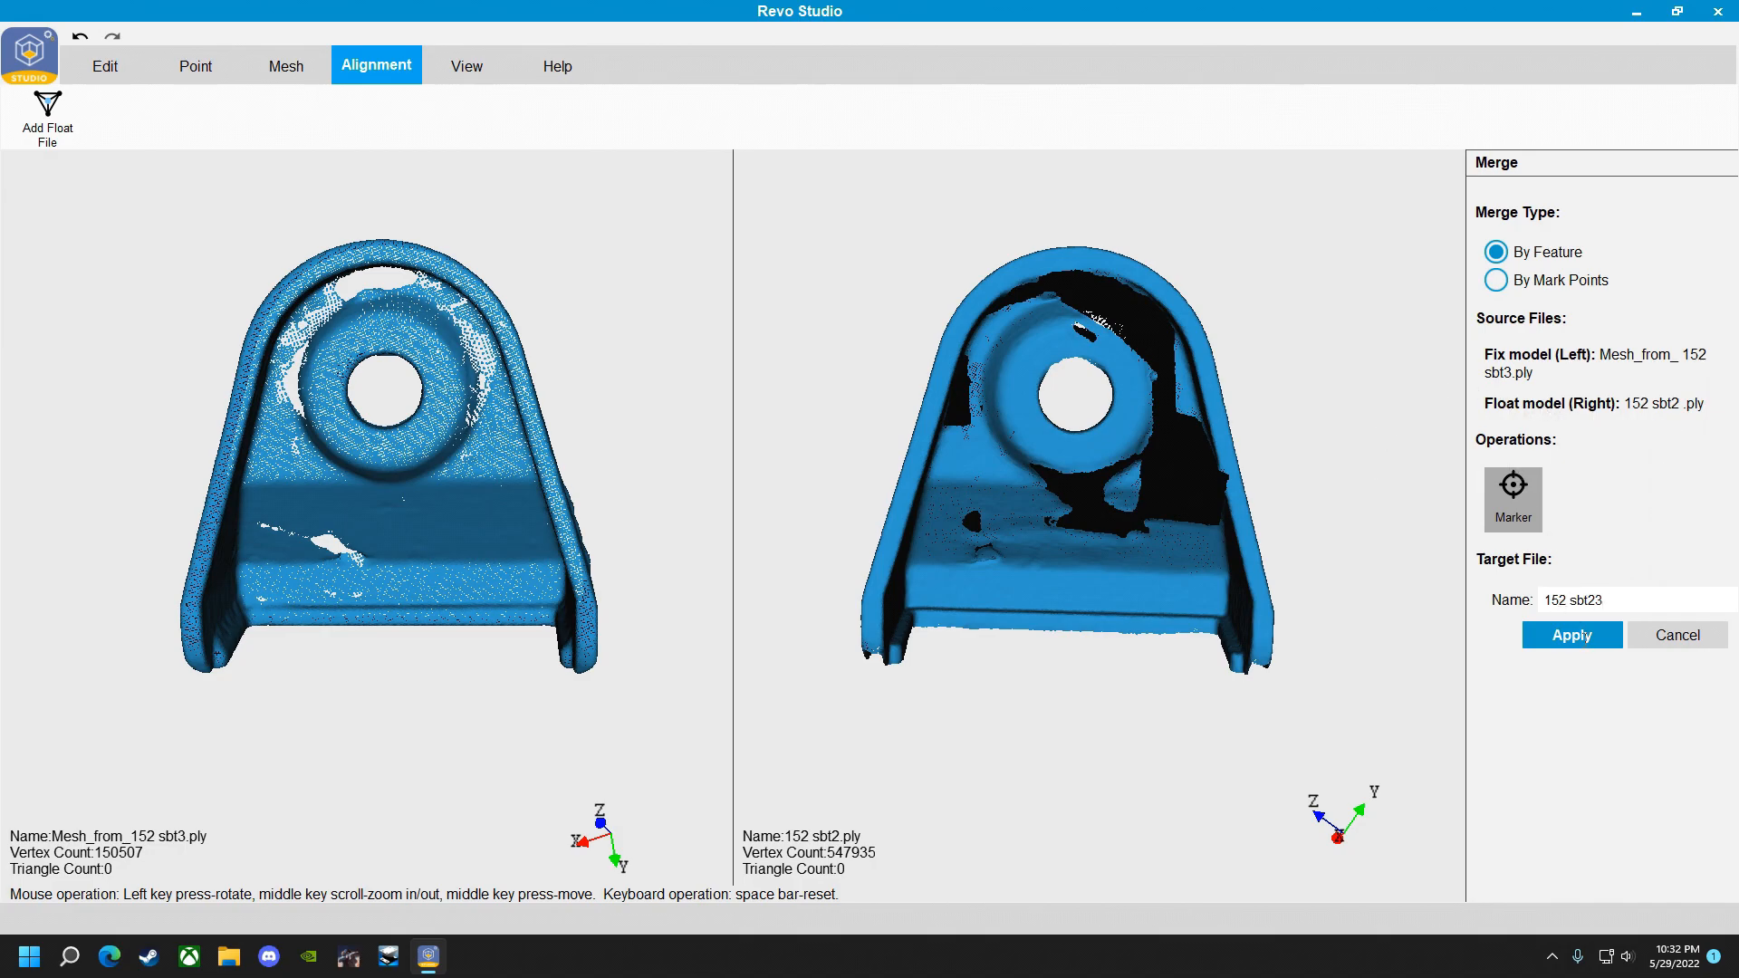
pyautogui.click(1571, 634)
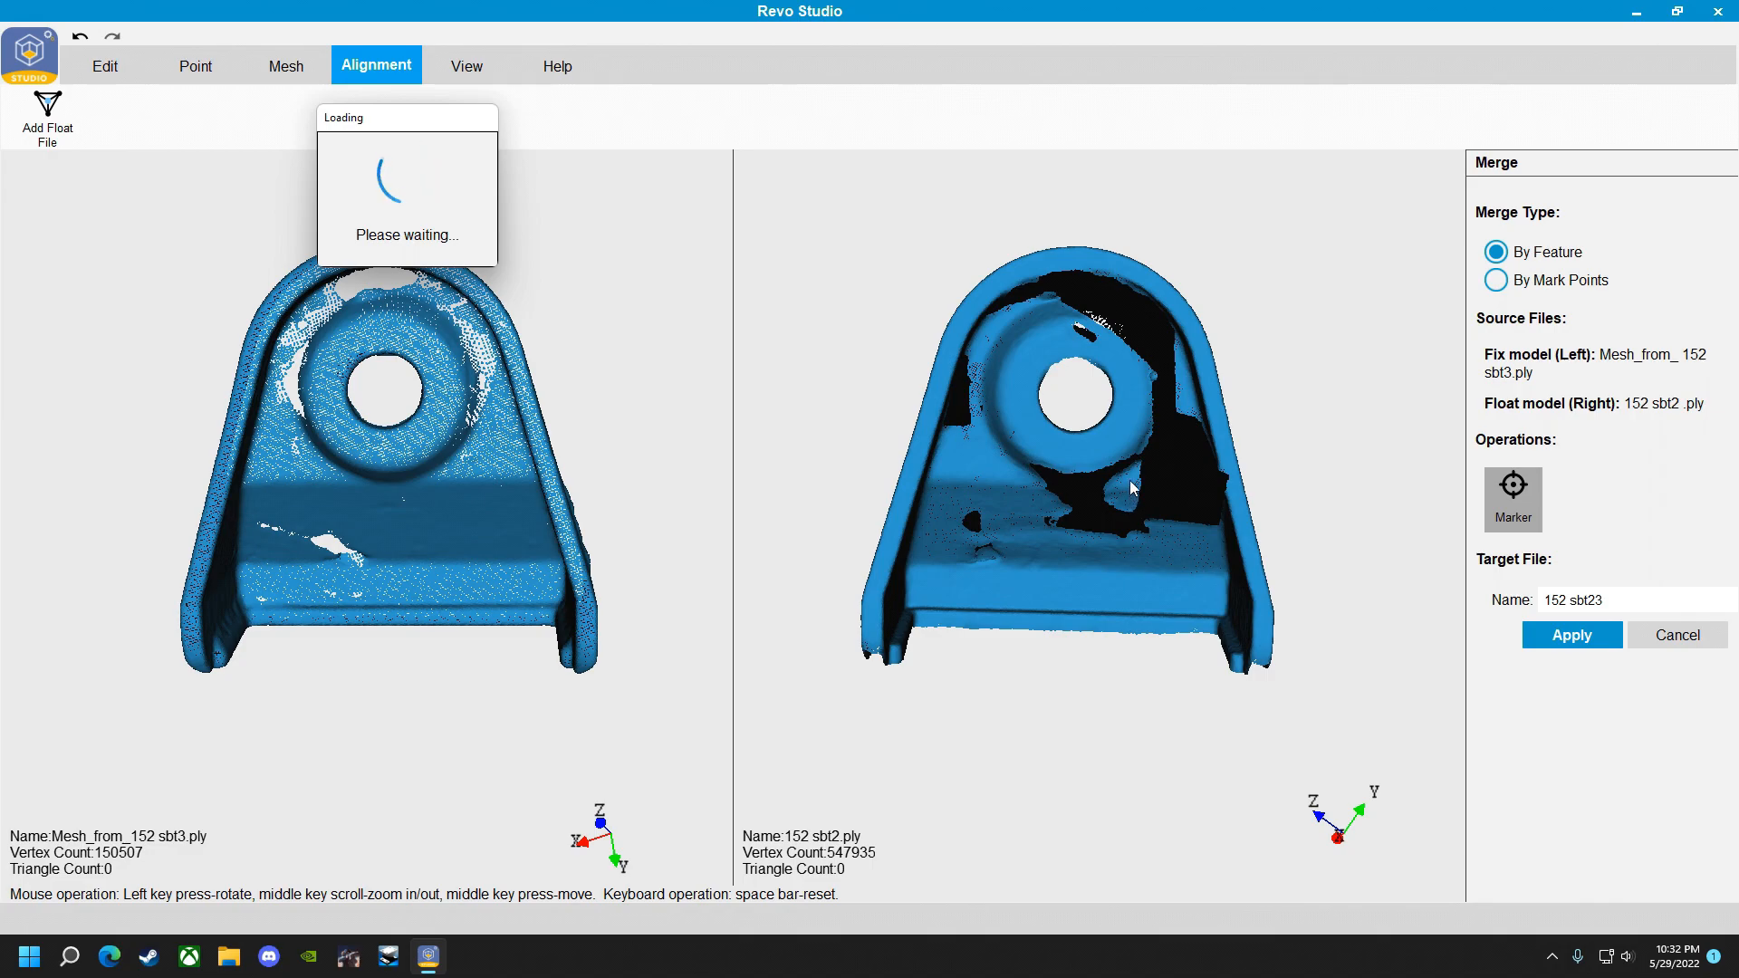
pyautogui.click(1570, 634)
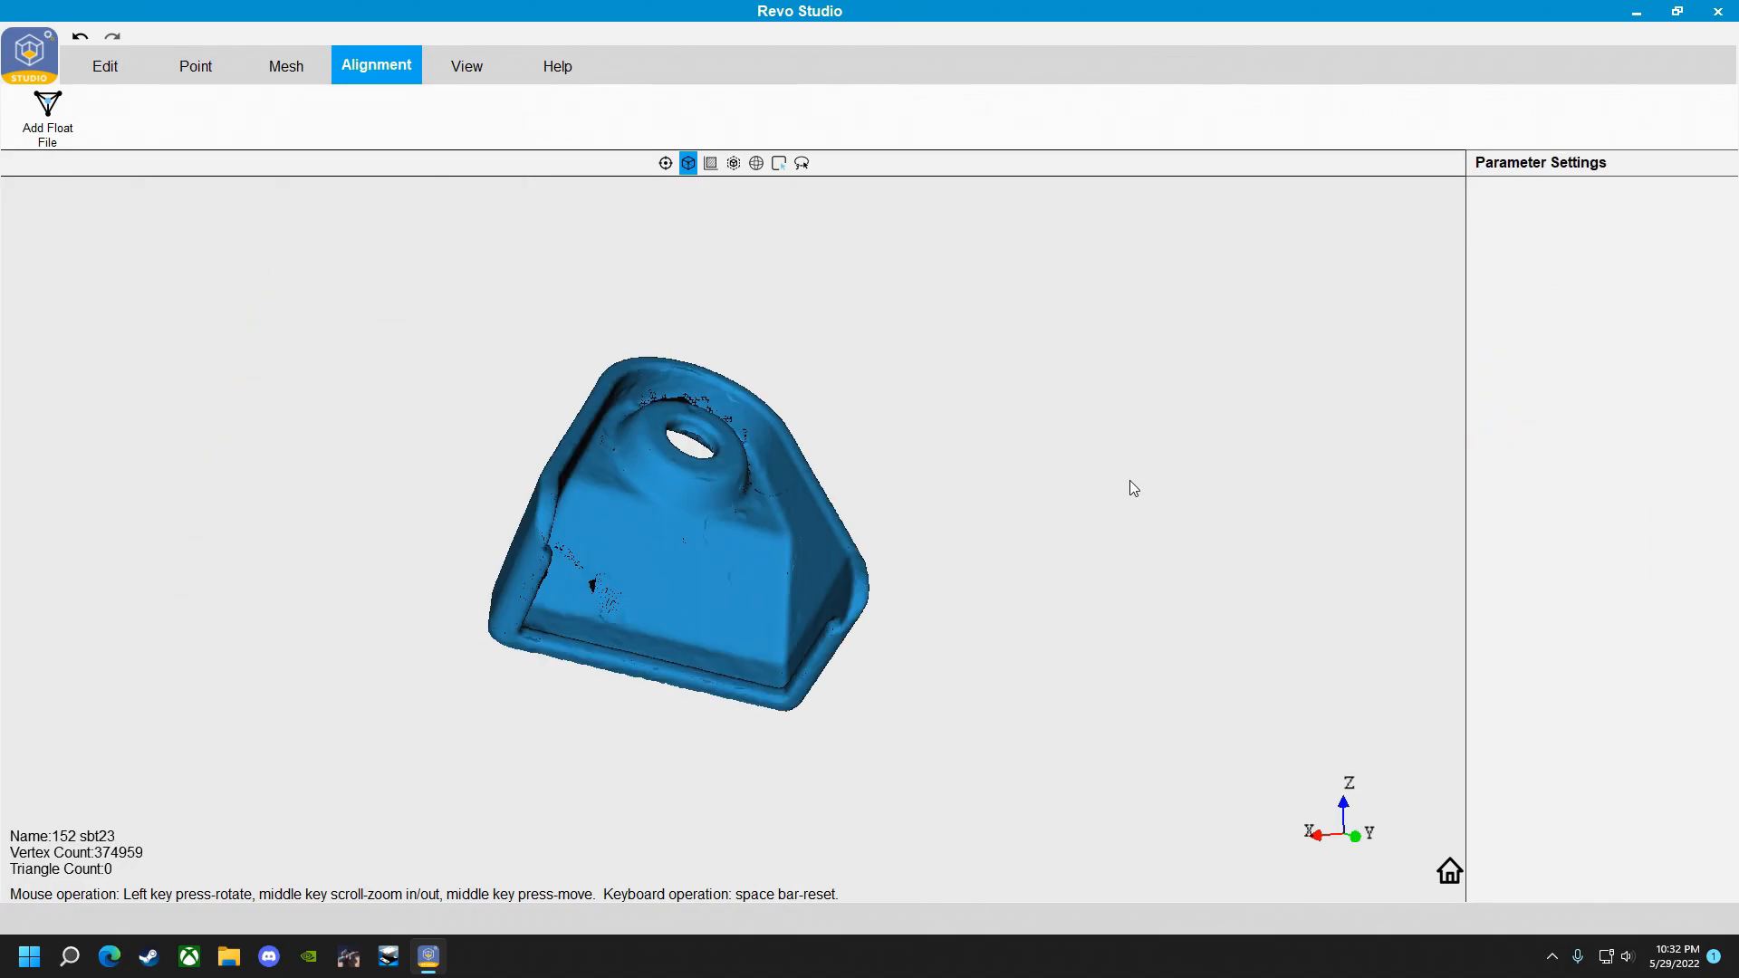